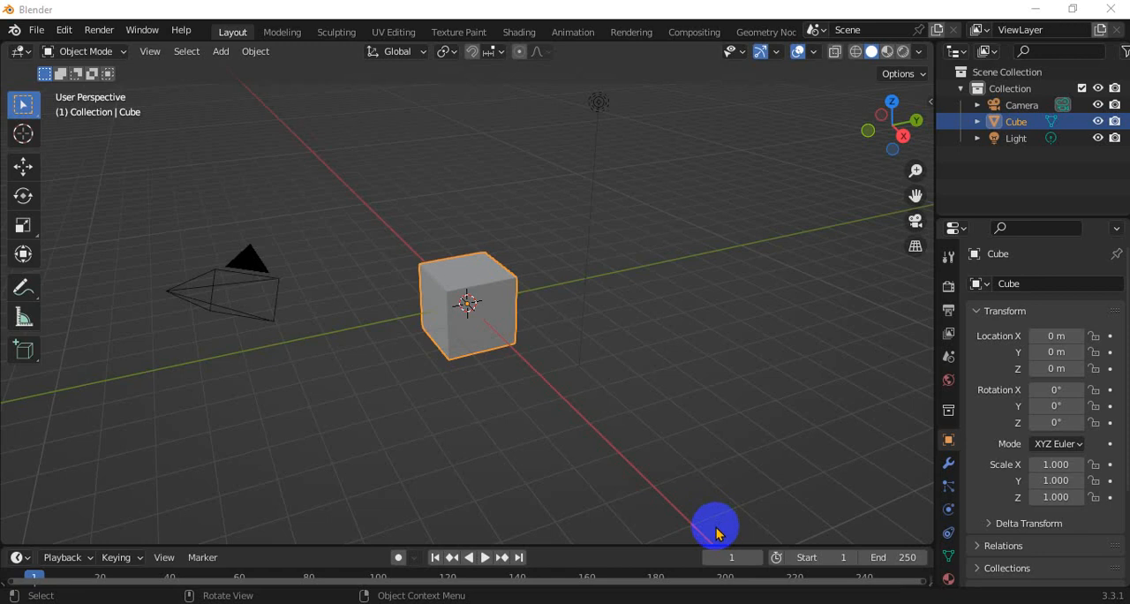
mouse_move(615, 417)
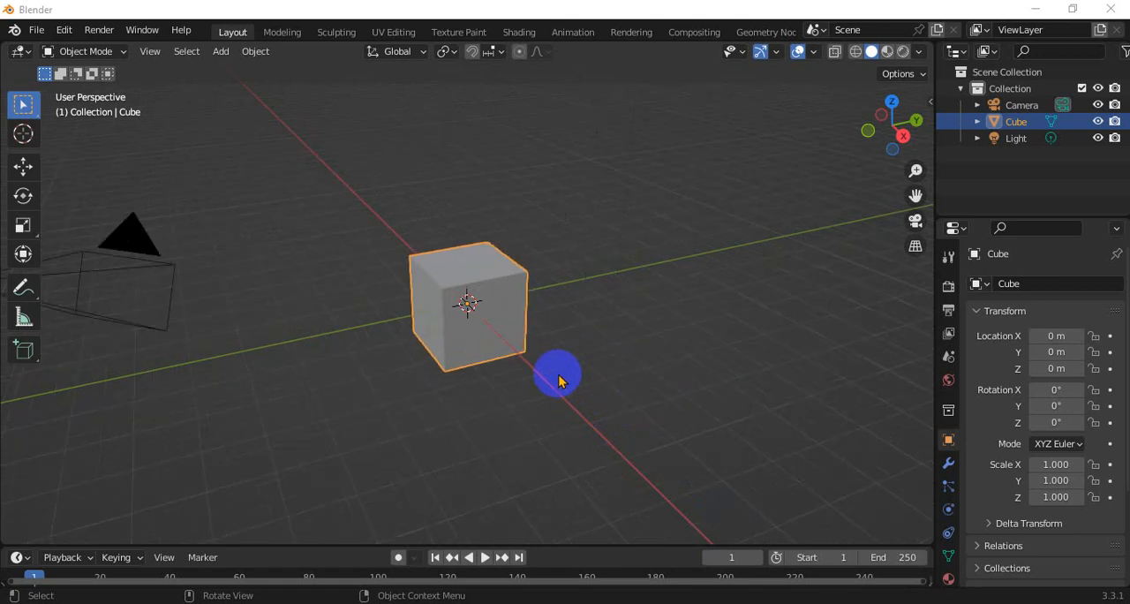
mouse_move(468, 279)
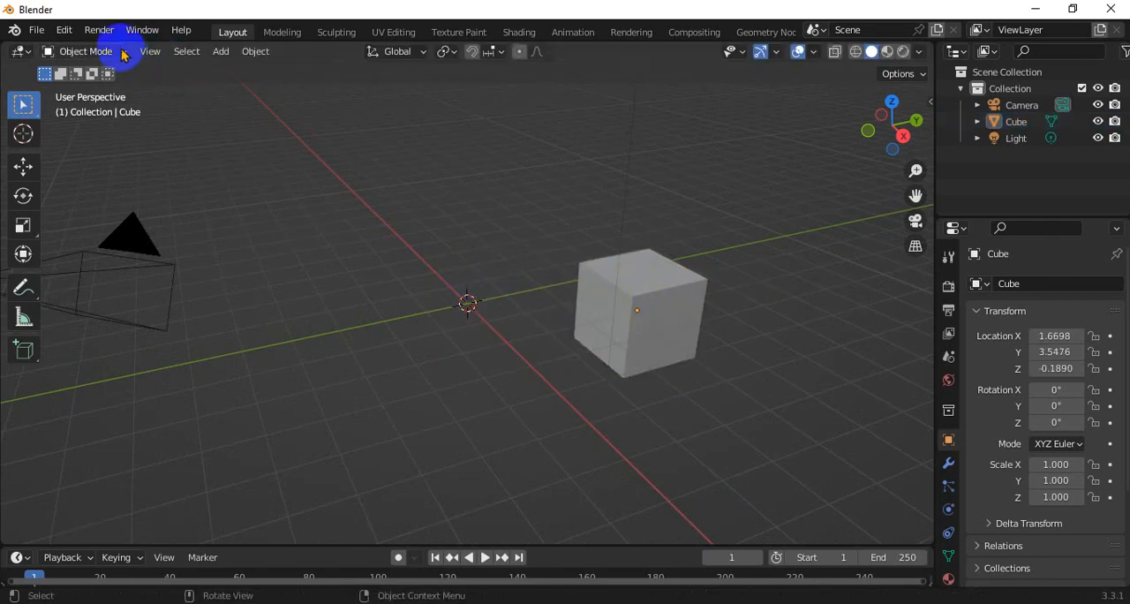
Switch the cube from Object Mode into Edit Mode via the viewport mode dropdown.
click(84, 50)
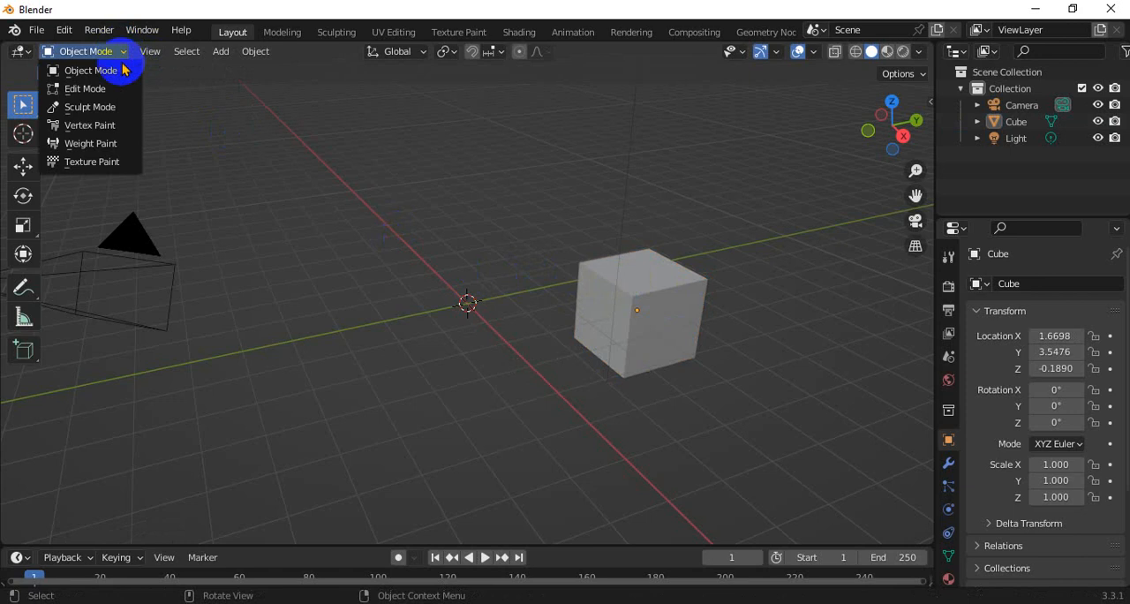
mouse_move(85, 88)
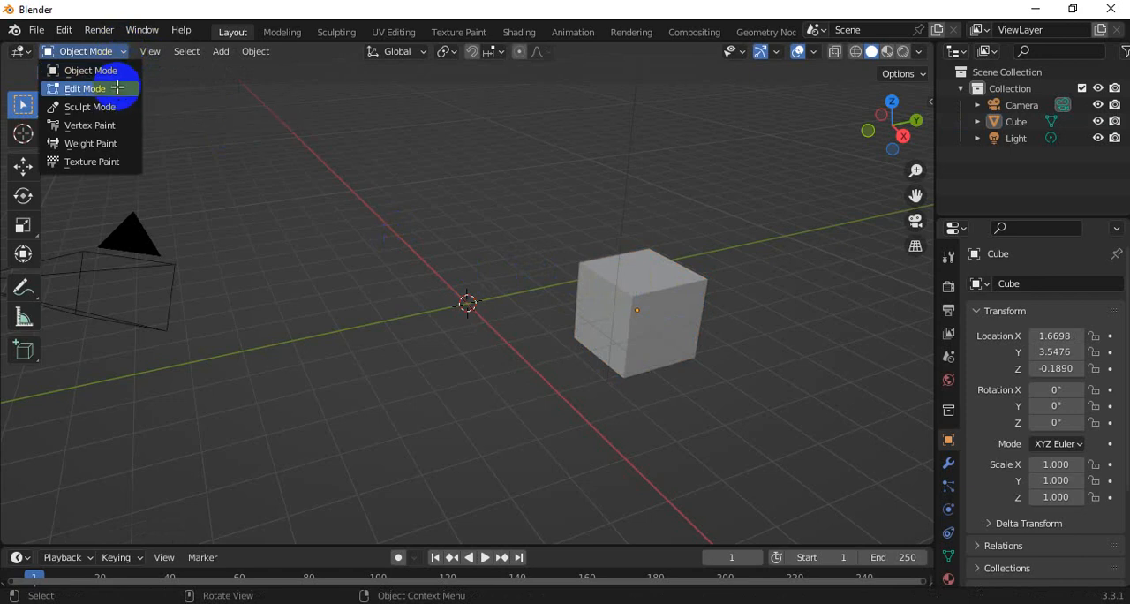
click(85, 88)
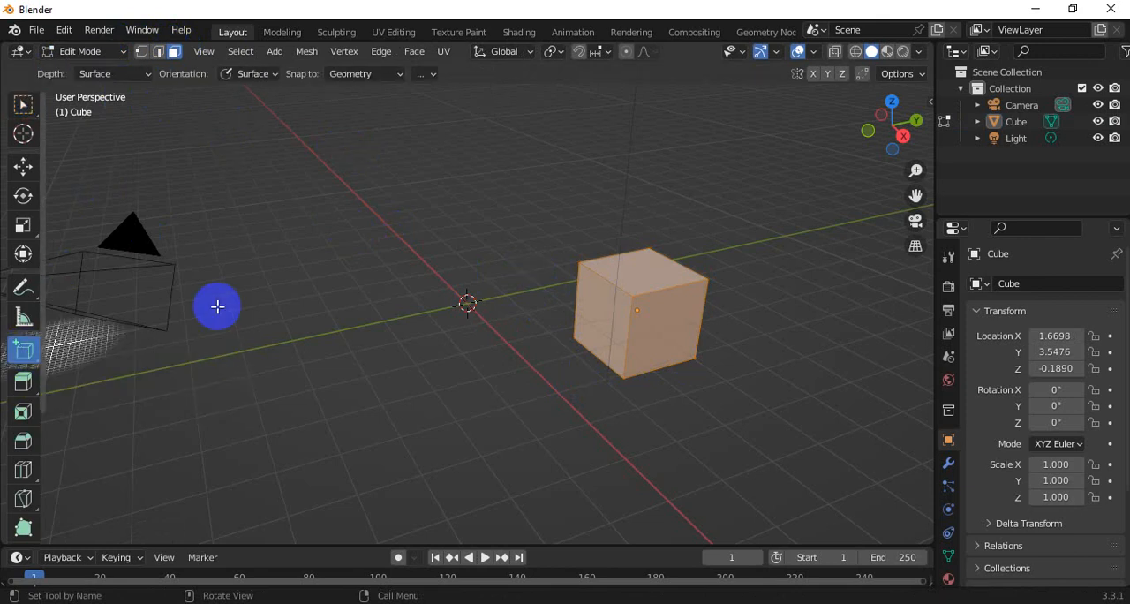
Activate the Select Box tool from the left toolbar, leaving the mesh unchanged.
click(21, 105)
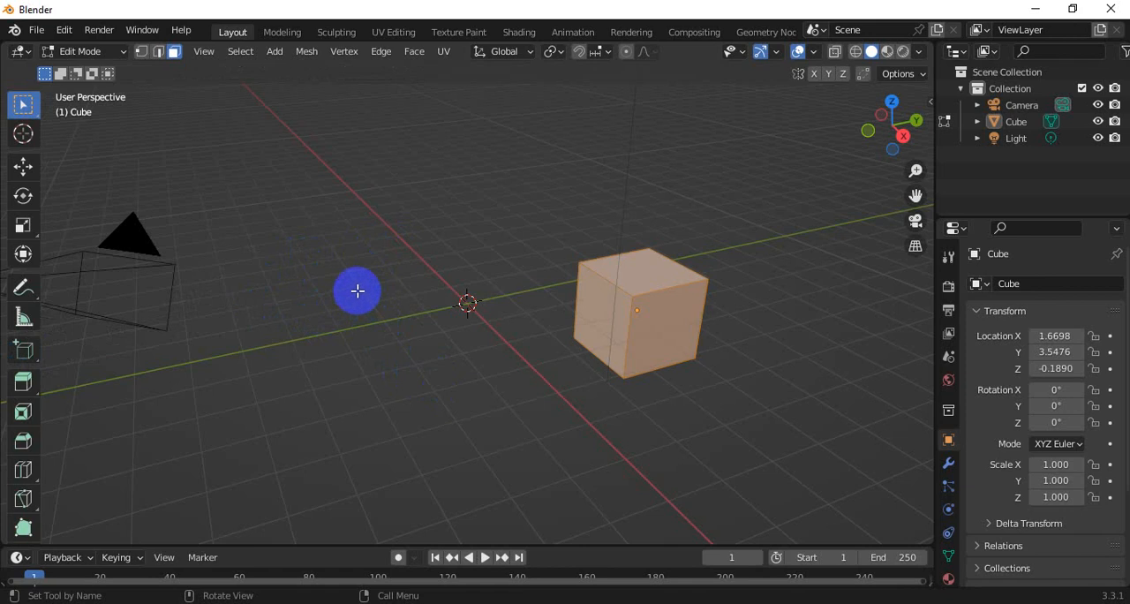
mouse_move(325, 292)
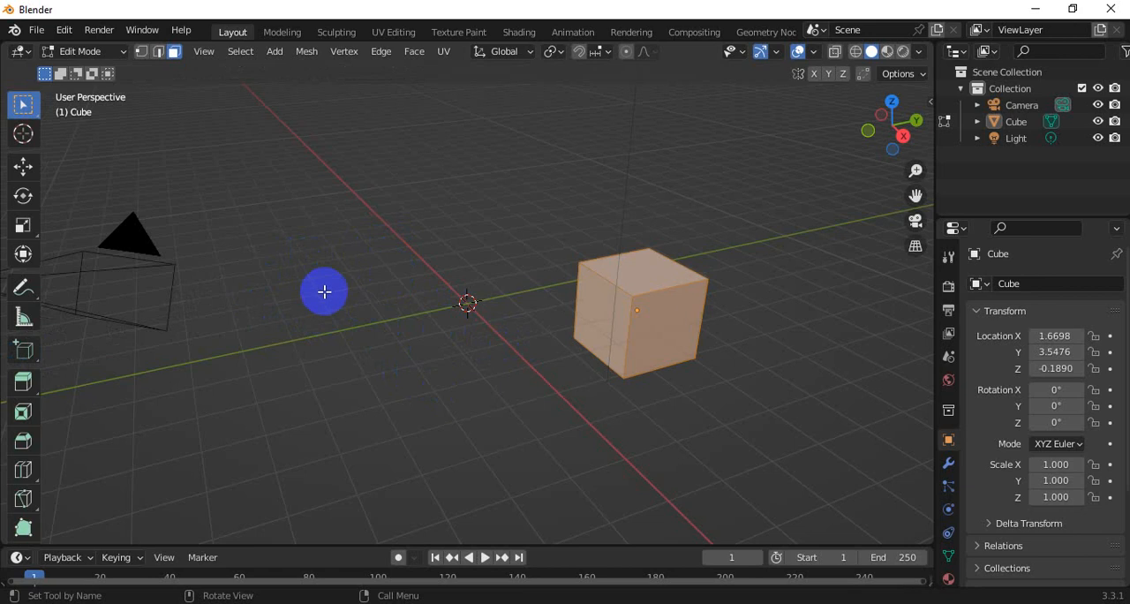
mouse_move(325, 286)
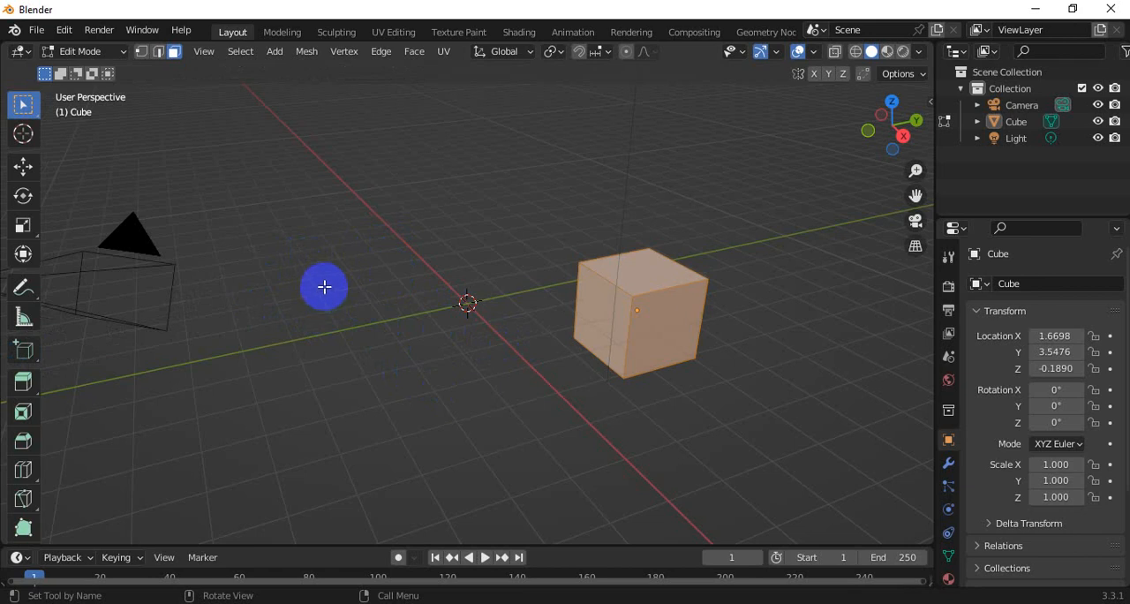
mouse_move(373, 282)
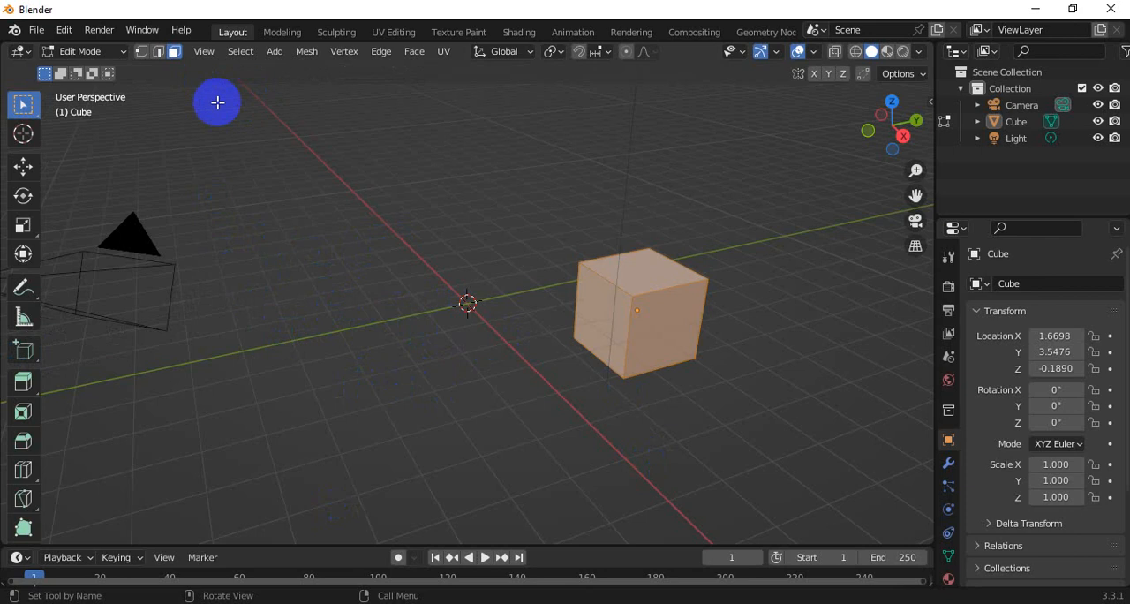
mouse_move(296, 300)
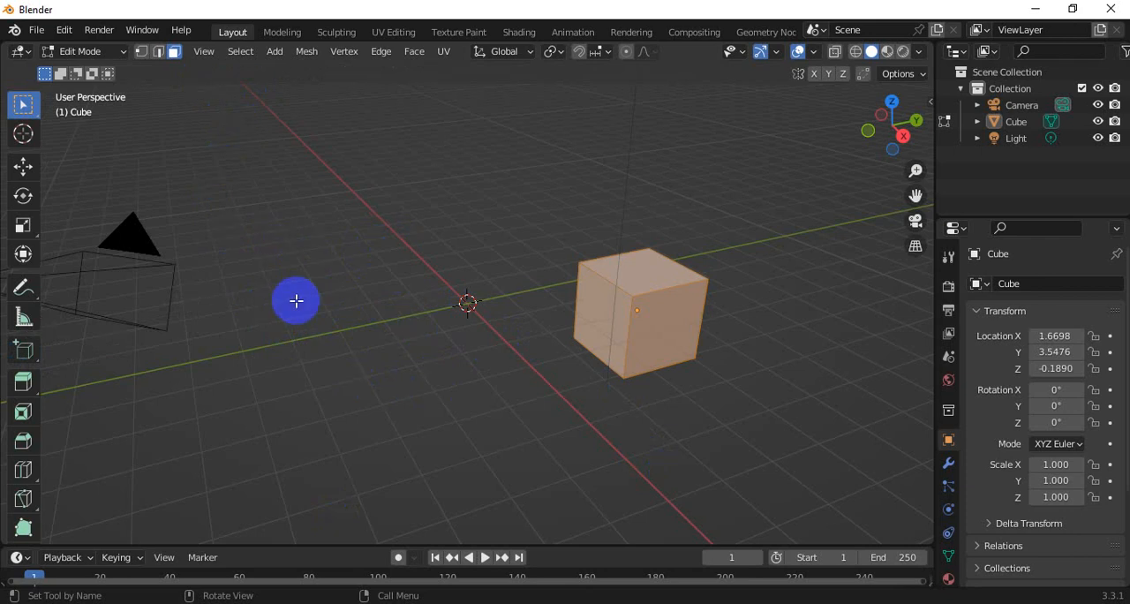
mouse_move(406, 334)
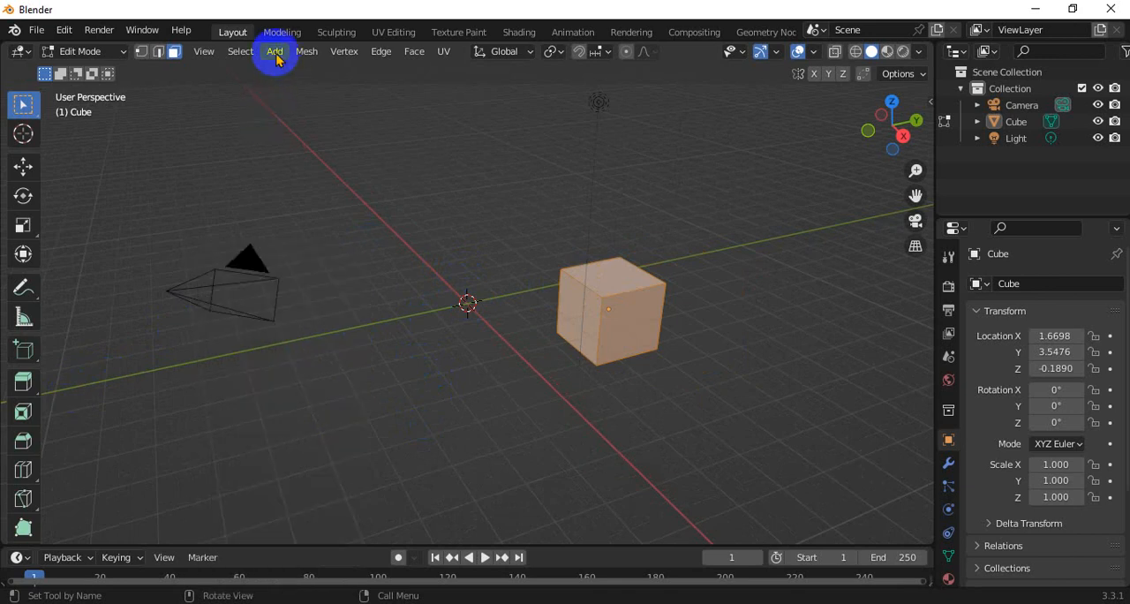
Add a second cube mesh at the 3D cursor near the origin within the same object.
click(276, 49)
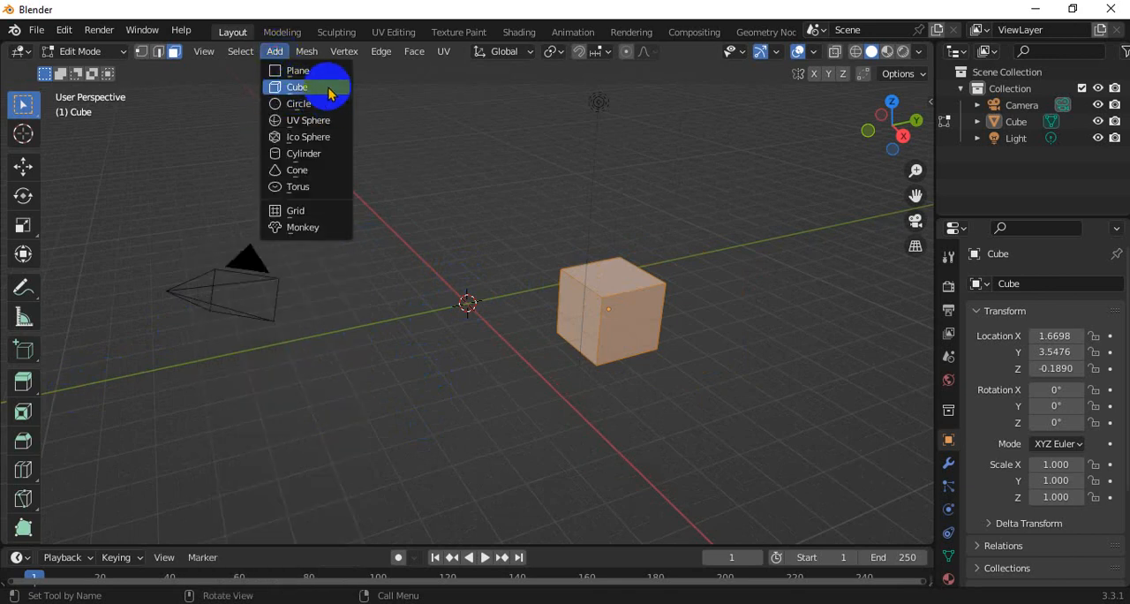
click(297, 86)
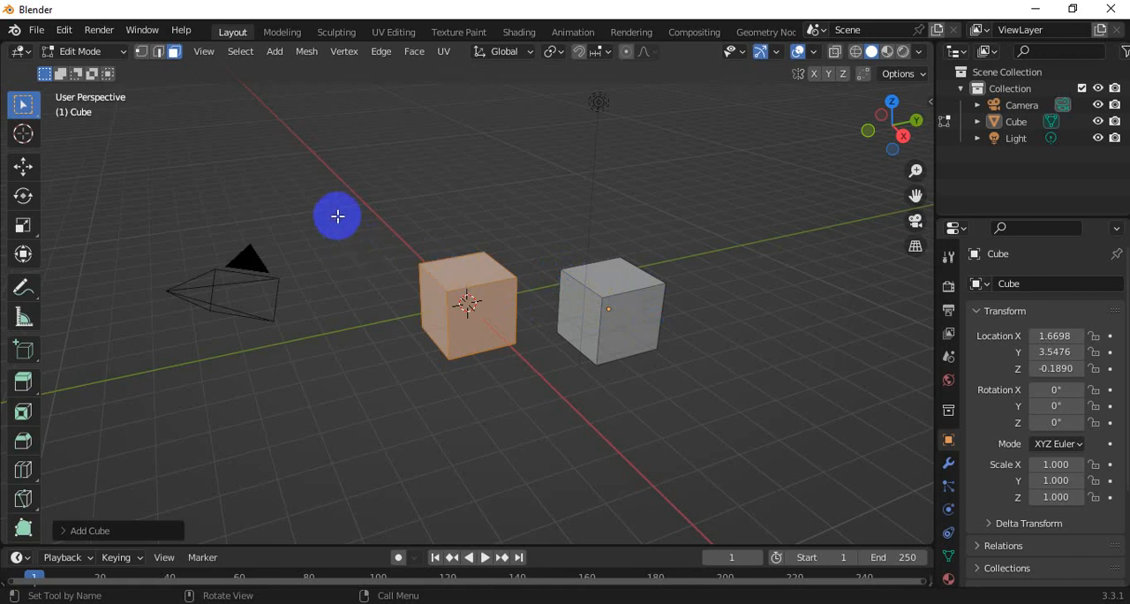
mouse_move(481, 343)
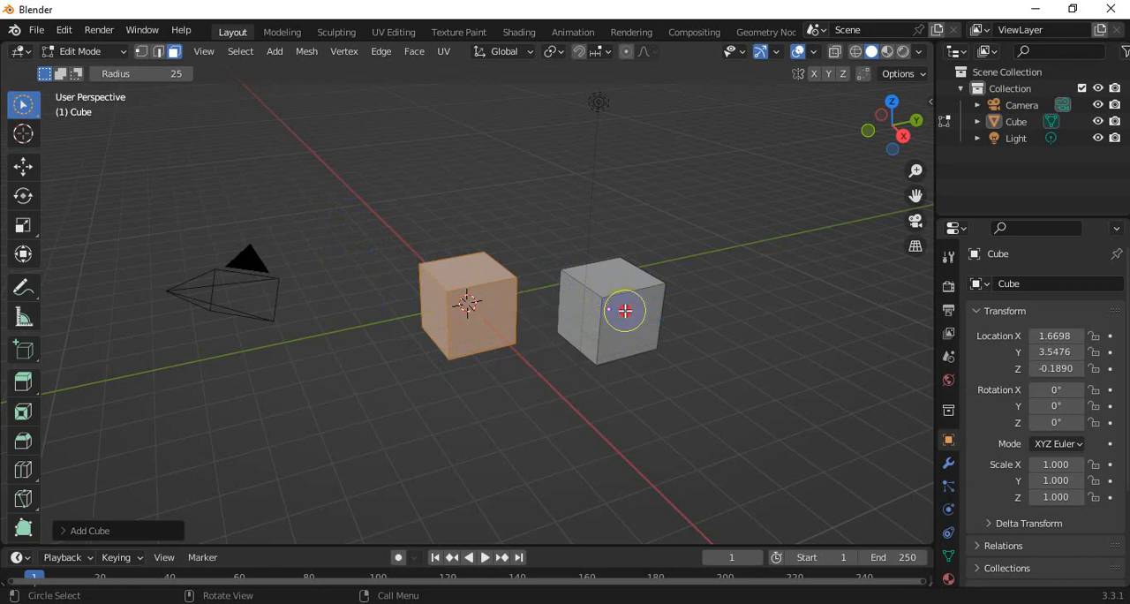
Pick the right cube, then the left cube, then the right cube again individually.
click(625, 311)
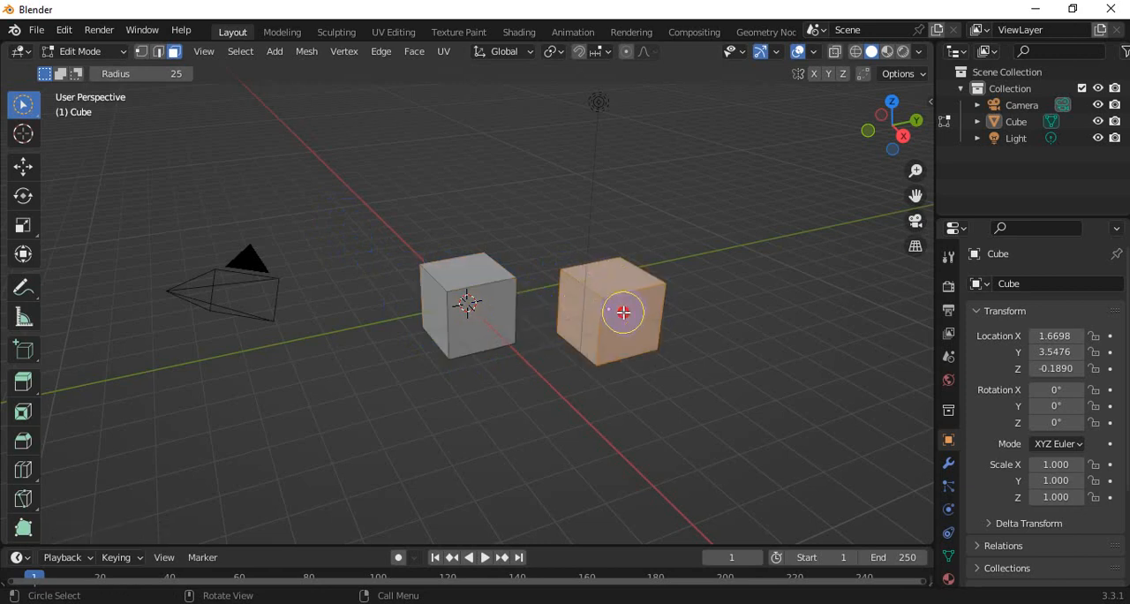
click(433, 299)
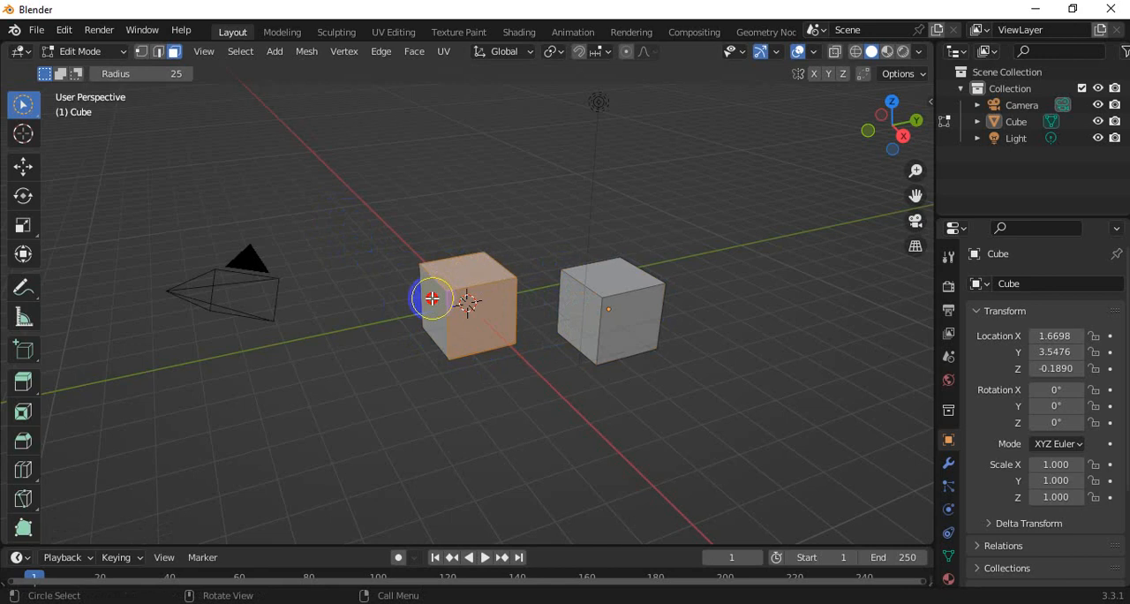
click(590, 293)
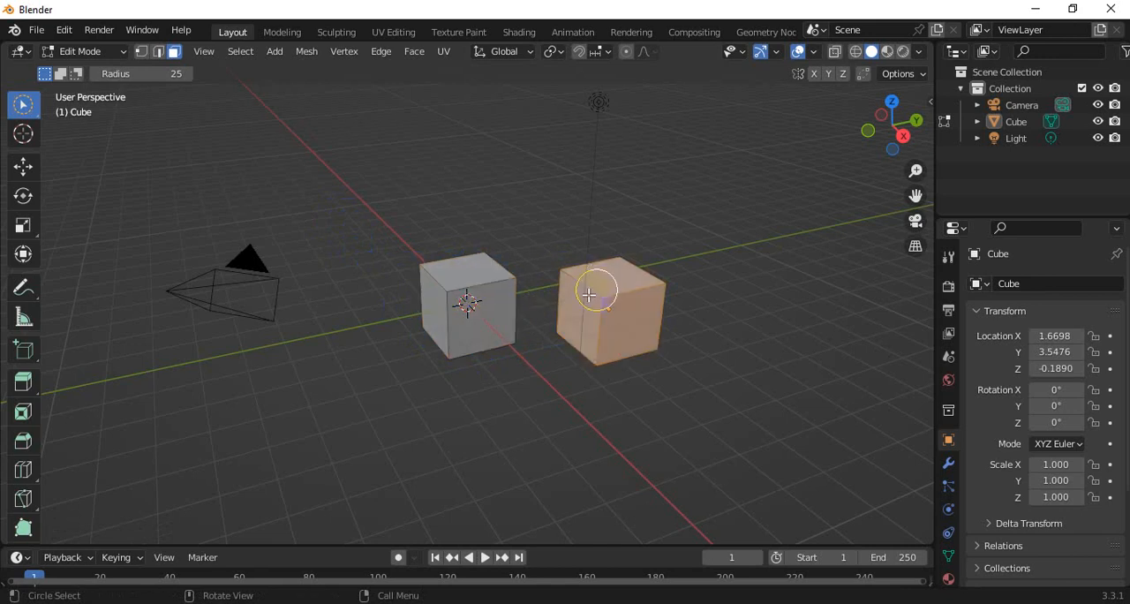